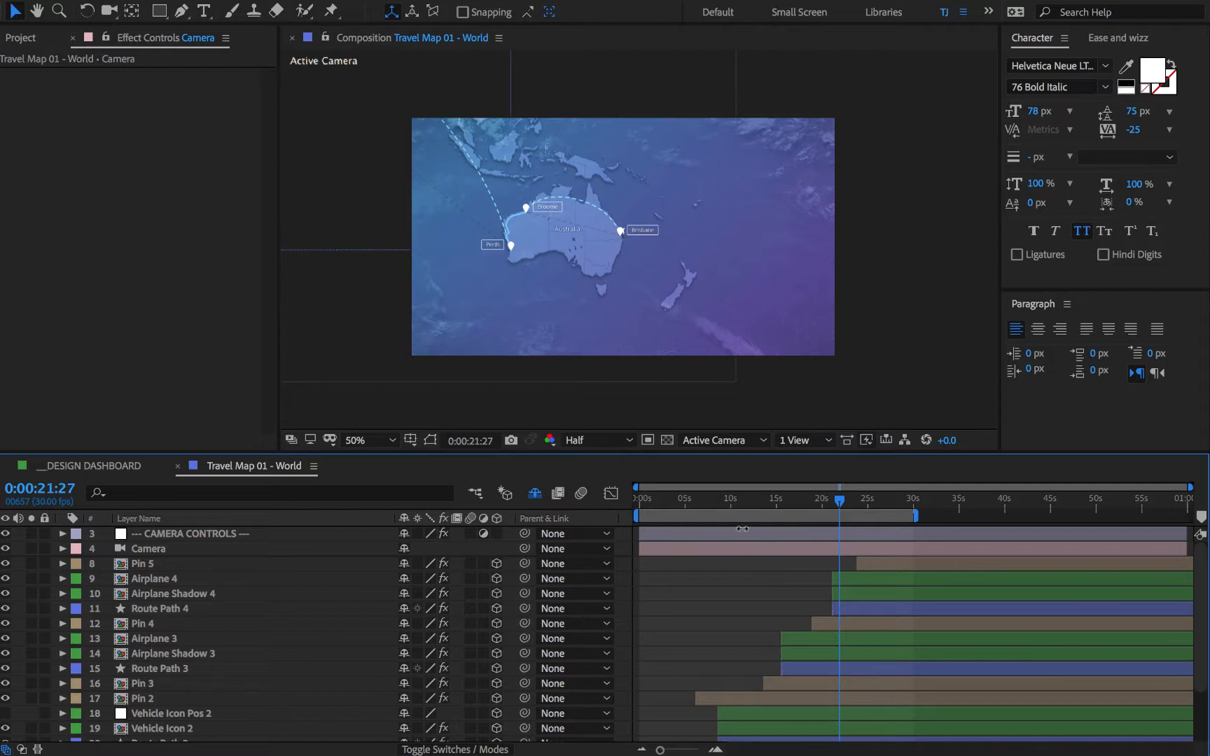
Move the playhead of Travel Map 01 - World to about 0:00:17:08.
left_click(734, 500)
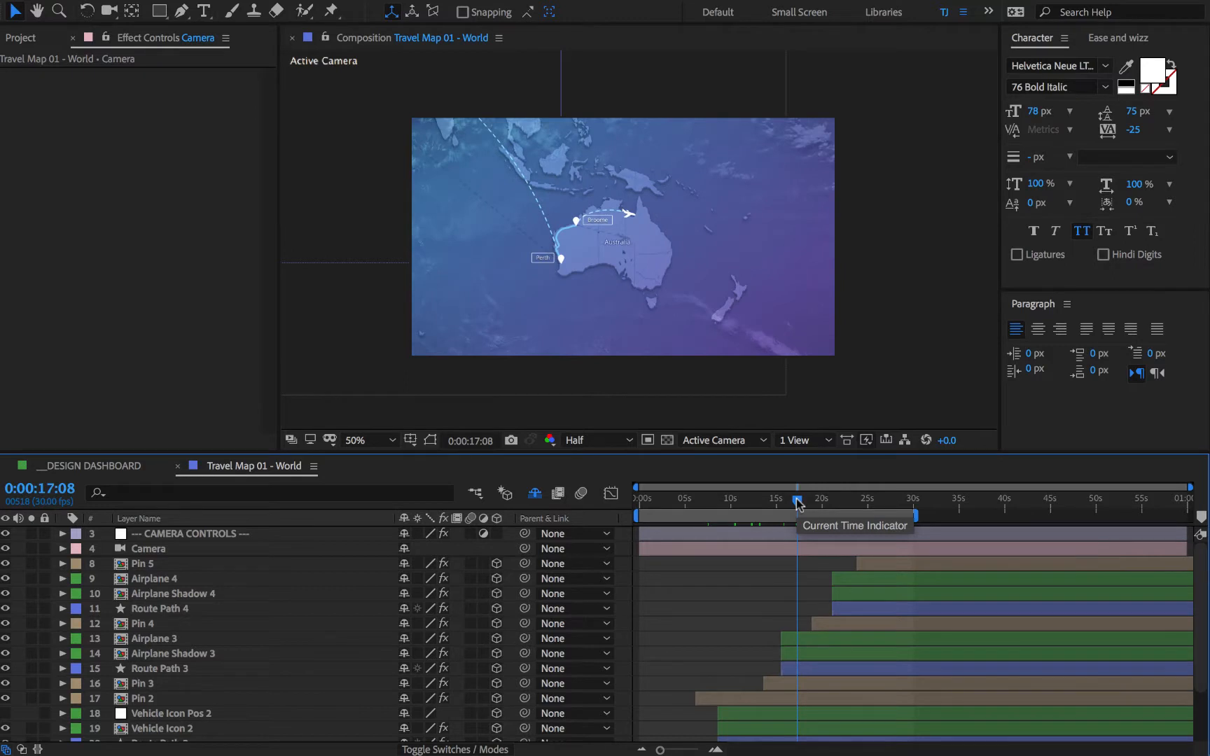
mouse_move(656, 310)
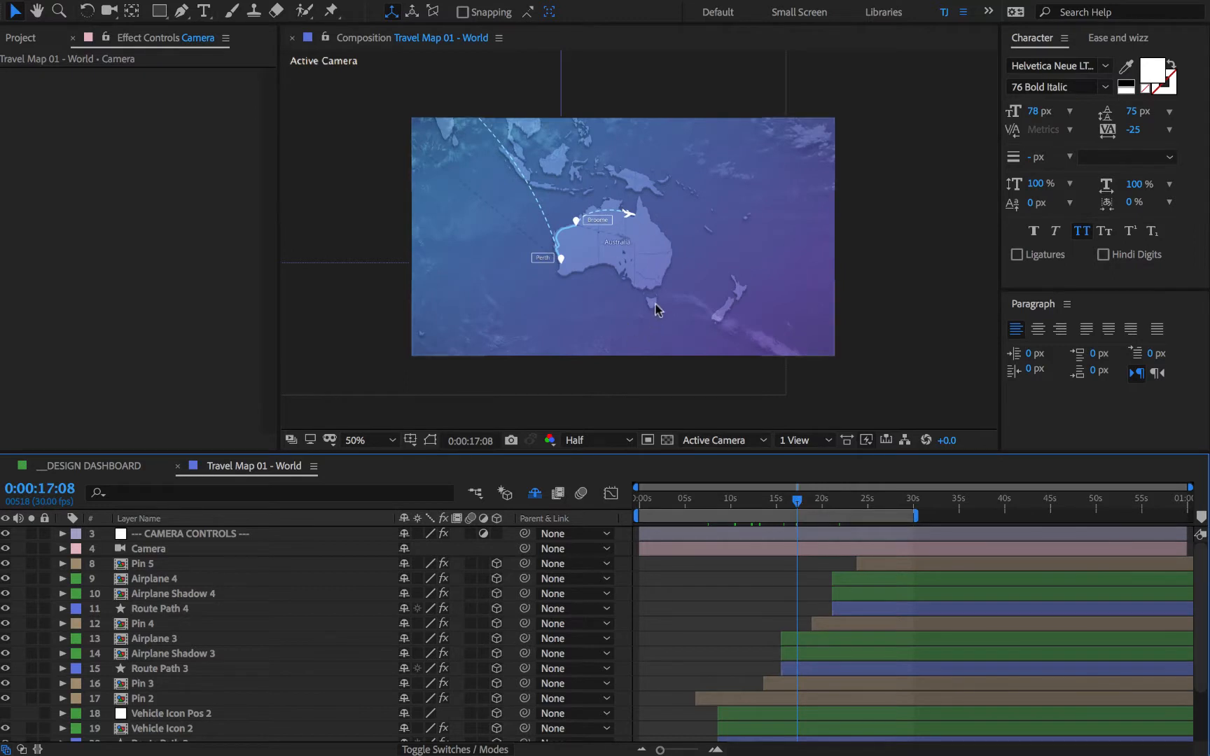
mouse_move(625, 358)
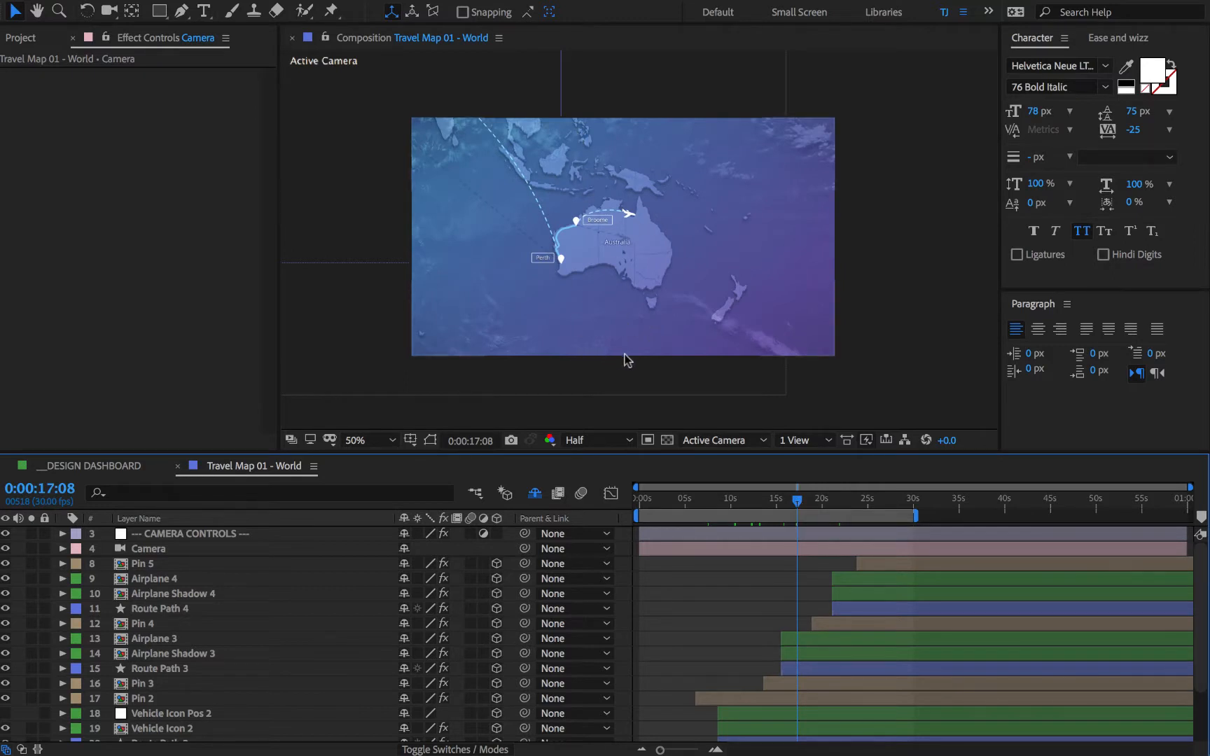
mouse_move(646, 342)
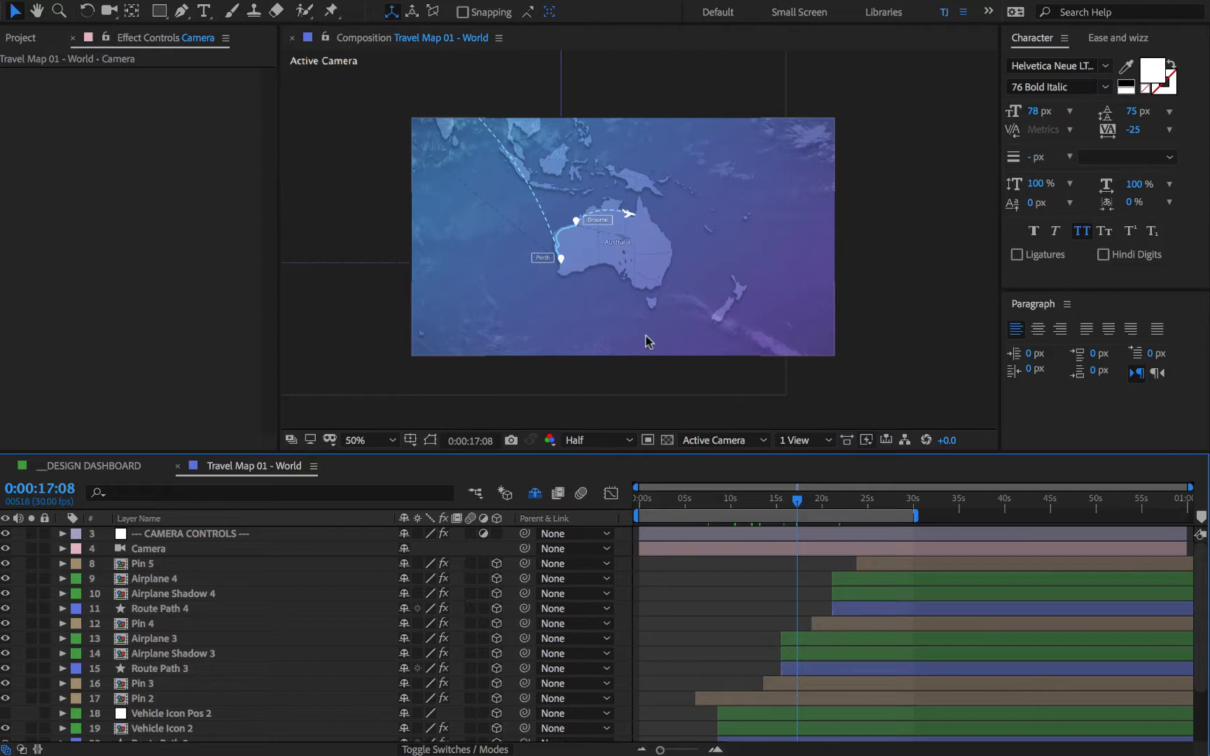
mouse_move(602, 288)
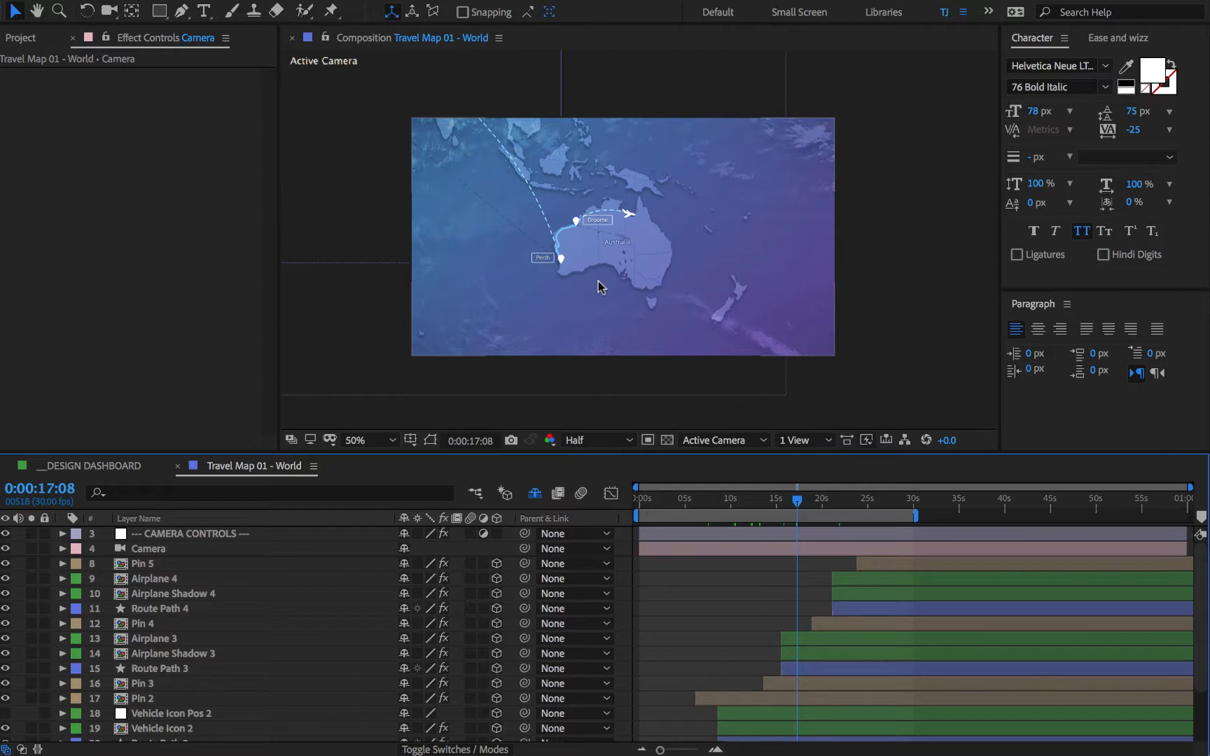
mouse_move(626, 276)
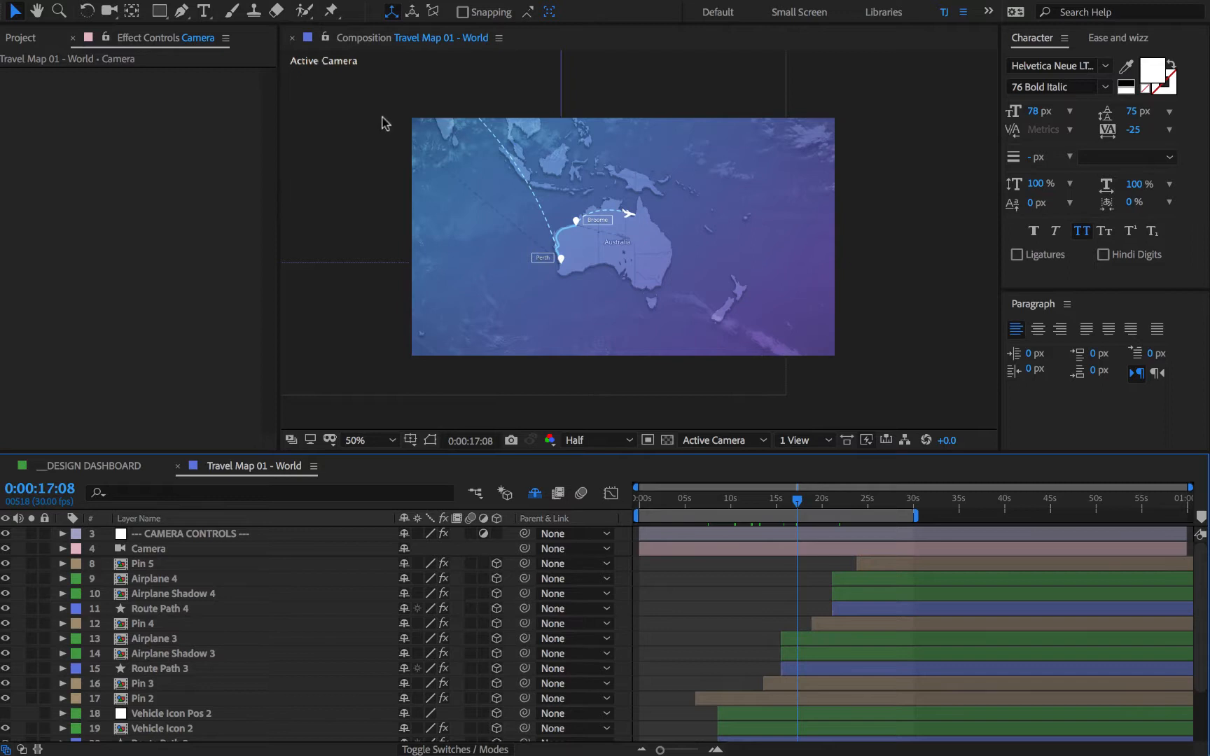
mouse_move(666, 327)
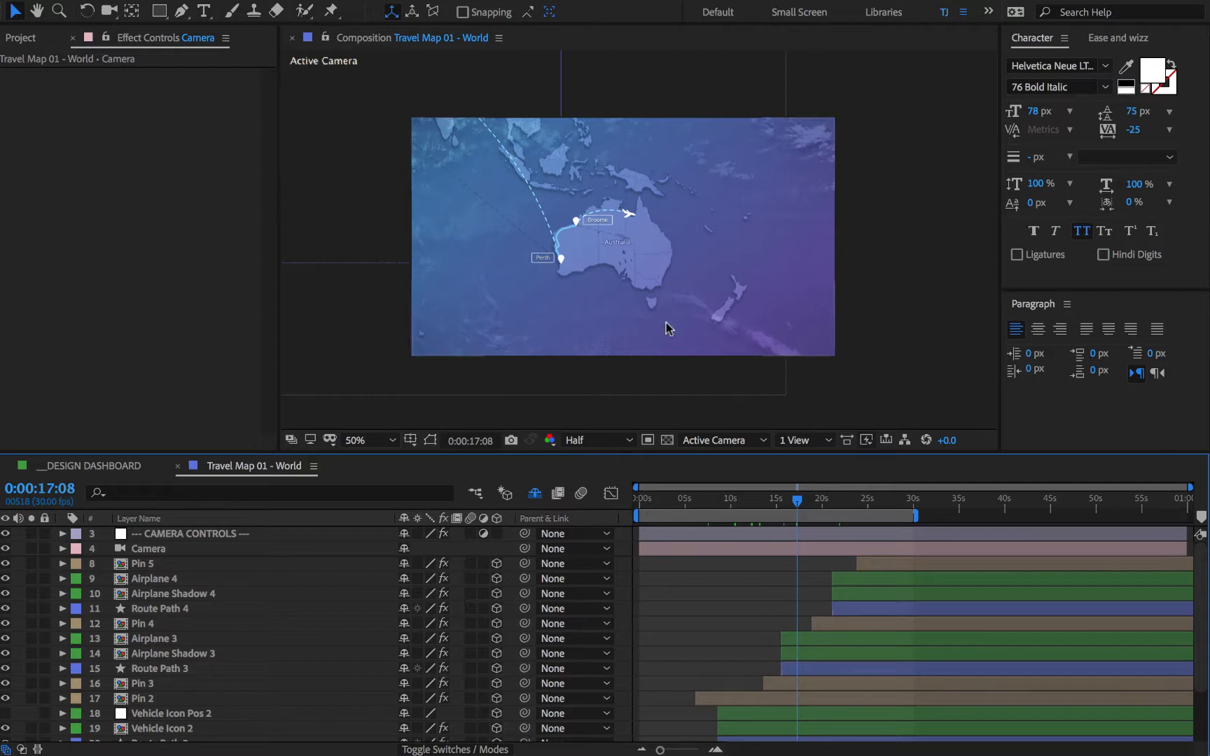
mouse_move(536, 123)
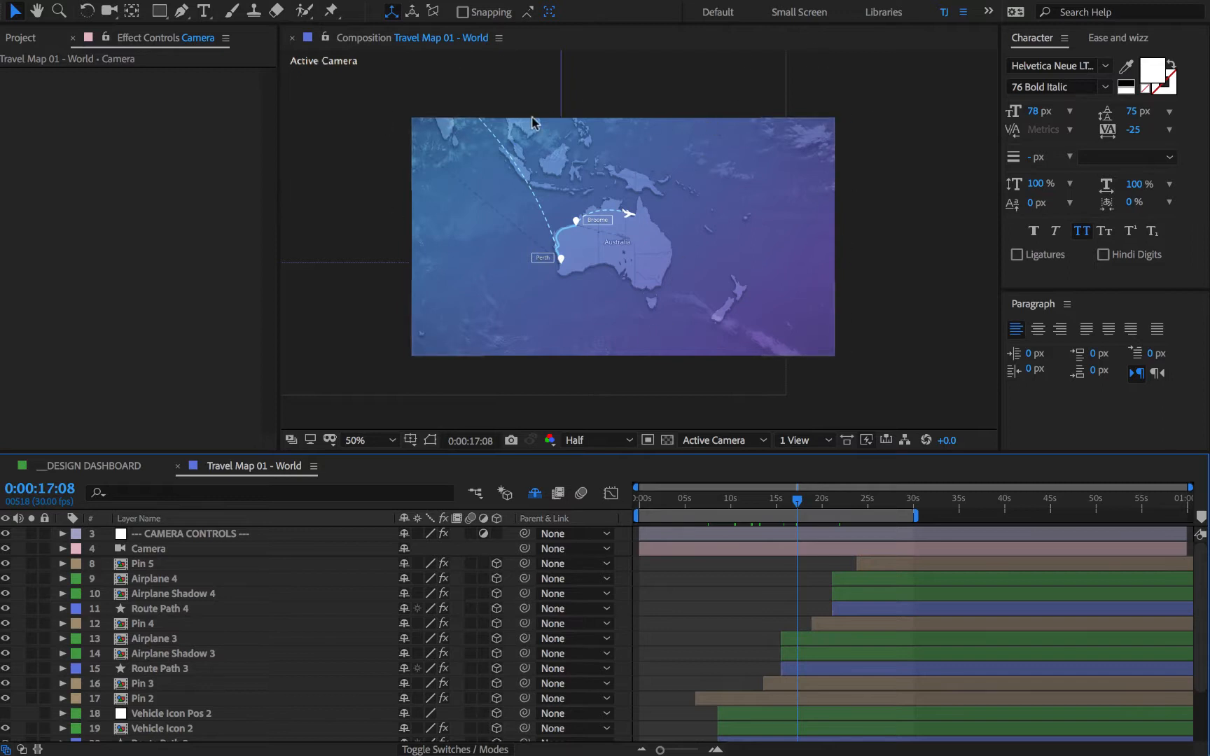
mouse_move(557, 136)
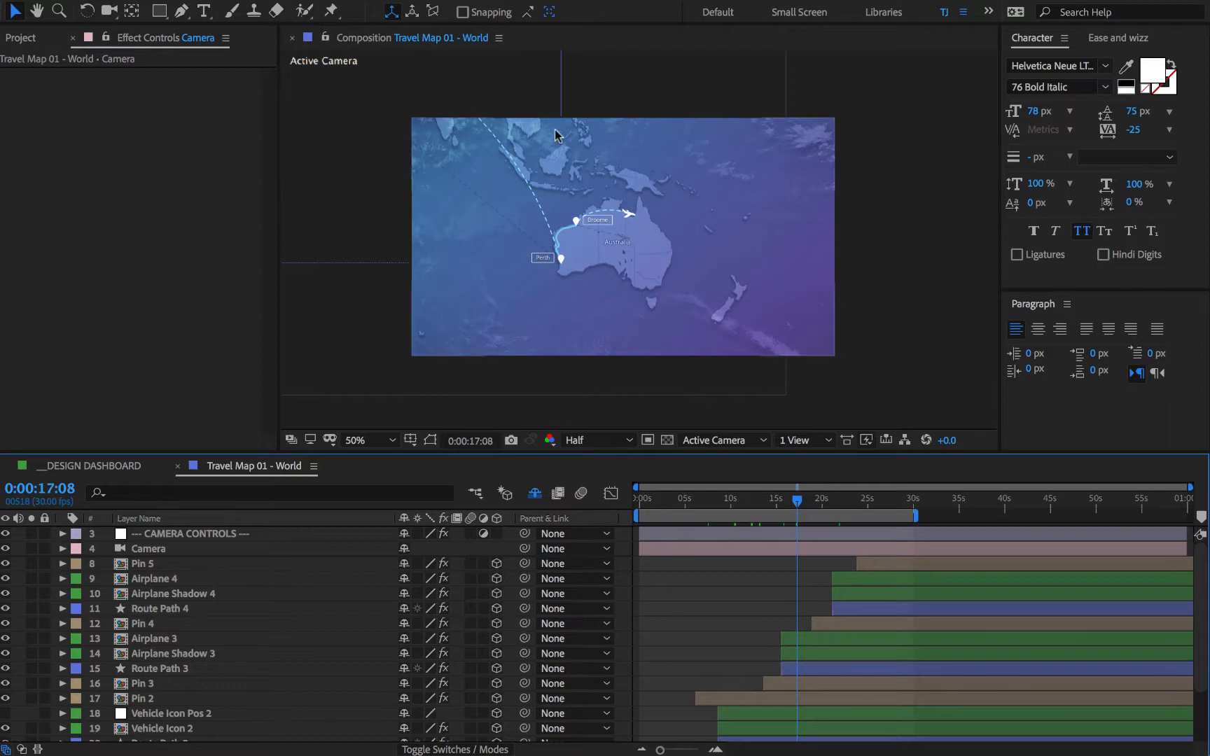
mouse_move(653, 305)
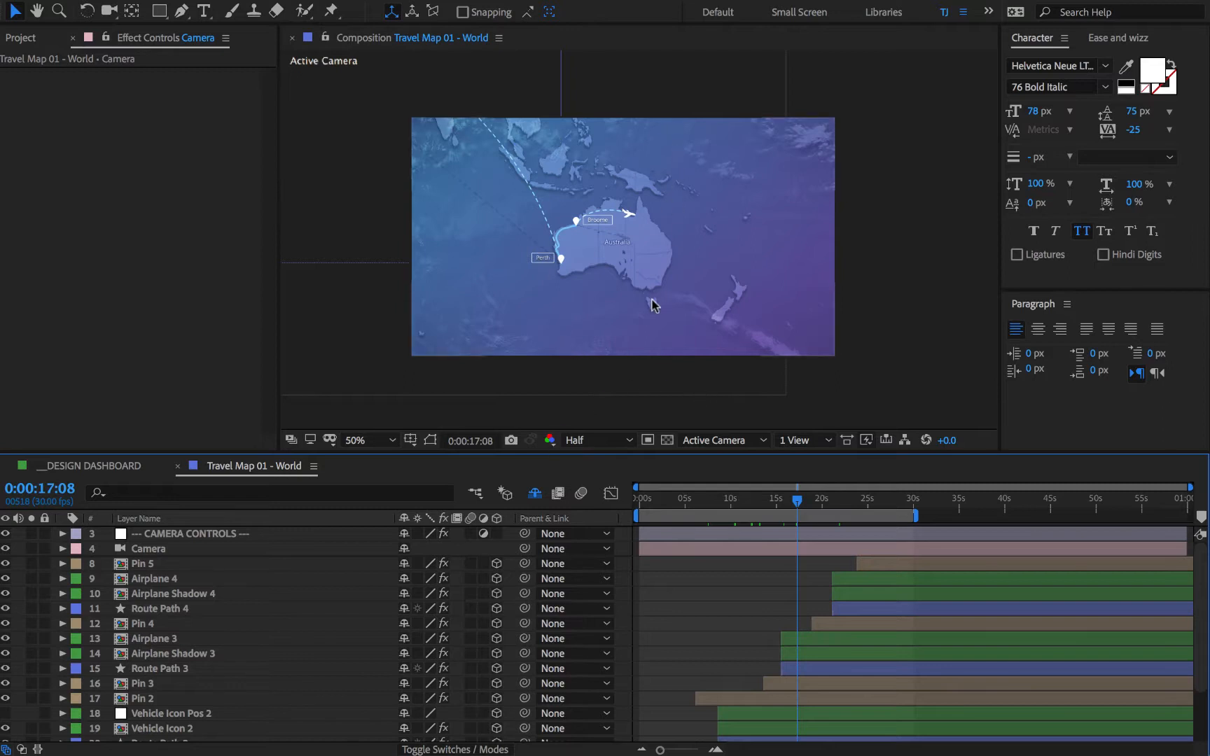
mouse_move(297, 360)
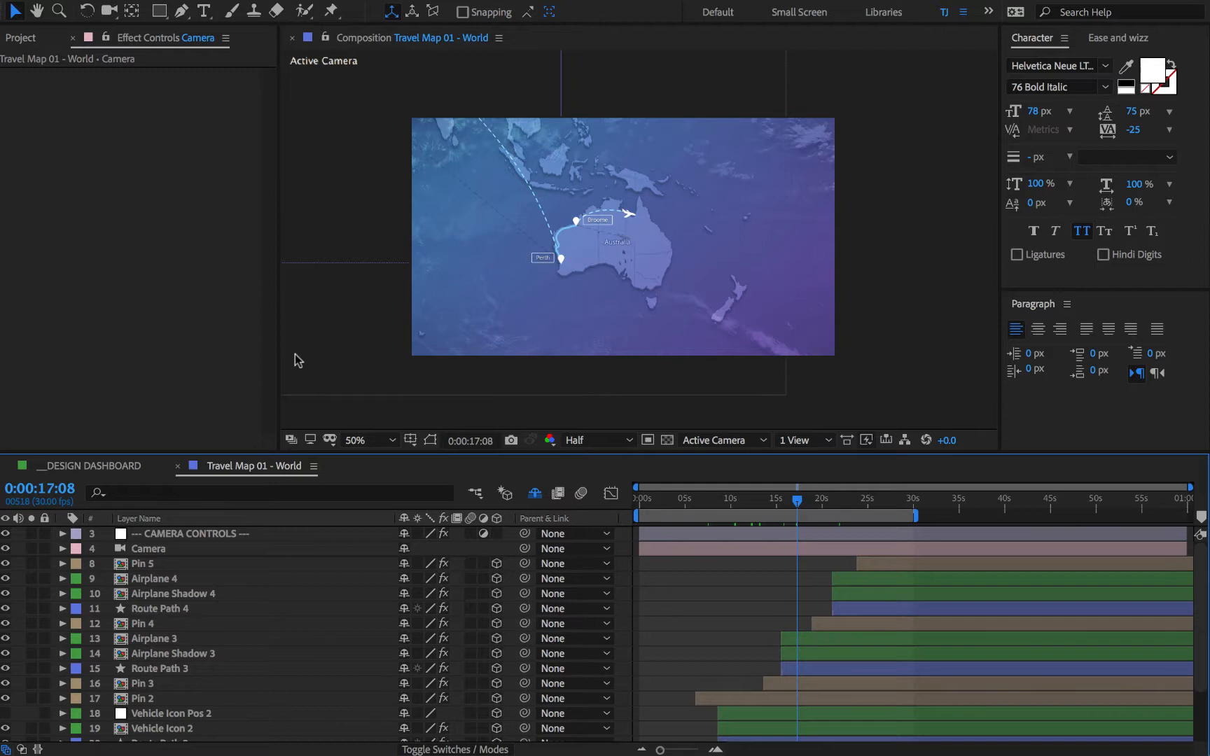
mouse_move(939, 363)
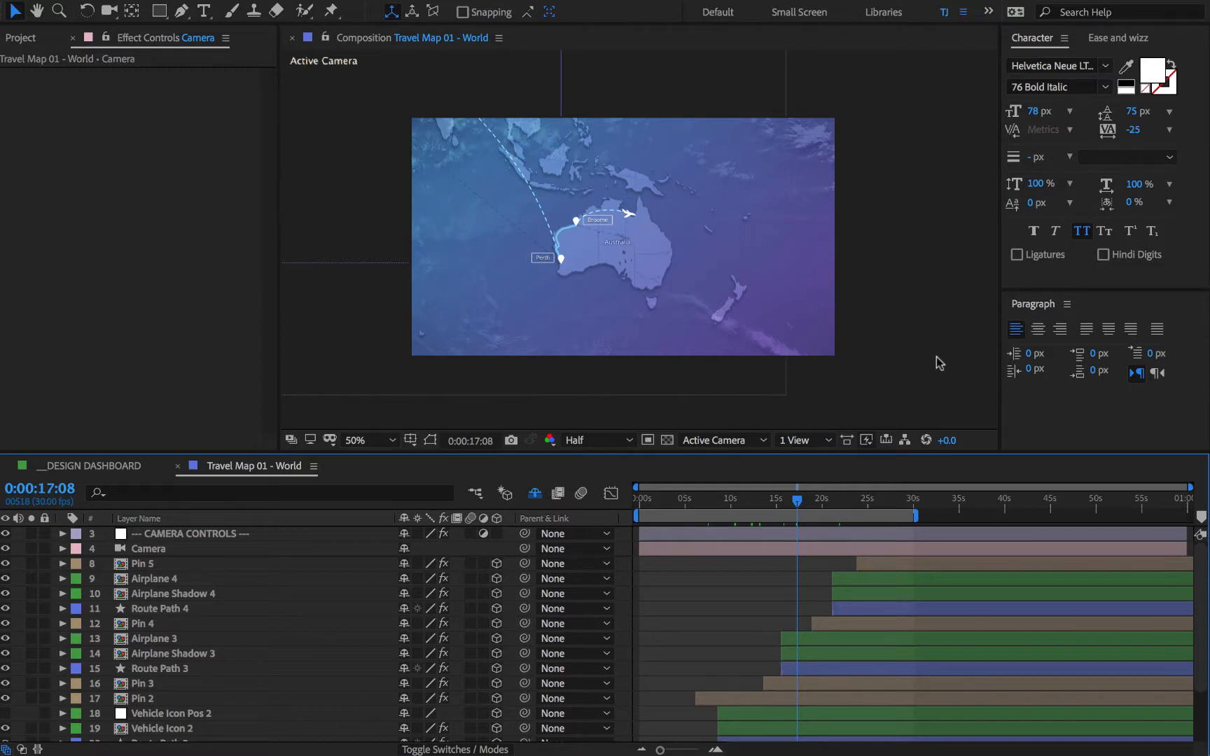
mouse_move(632, 300)
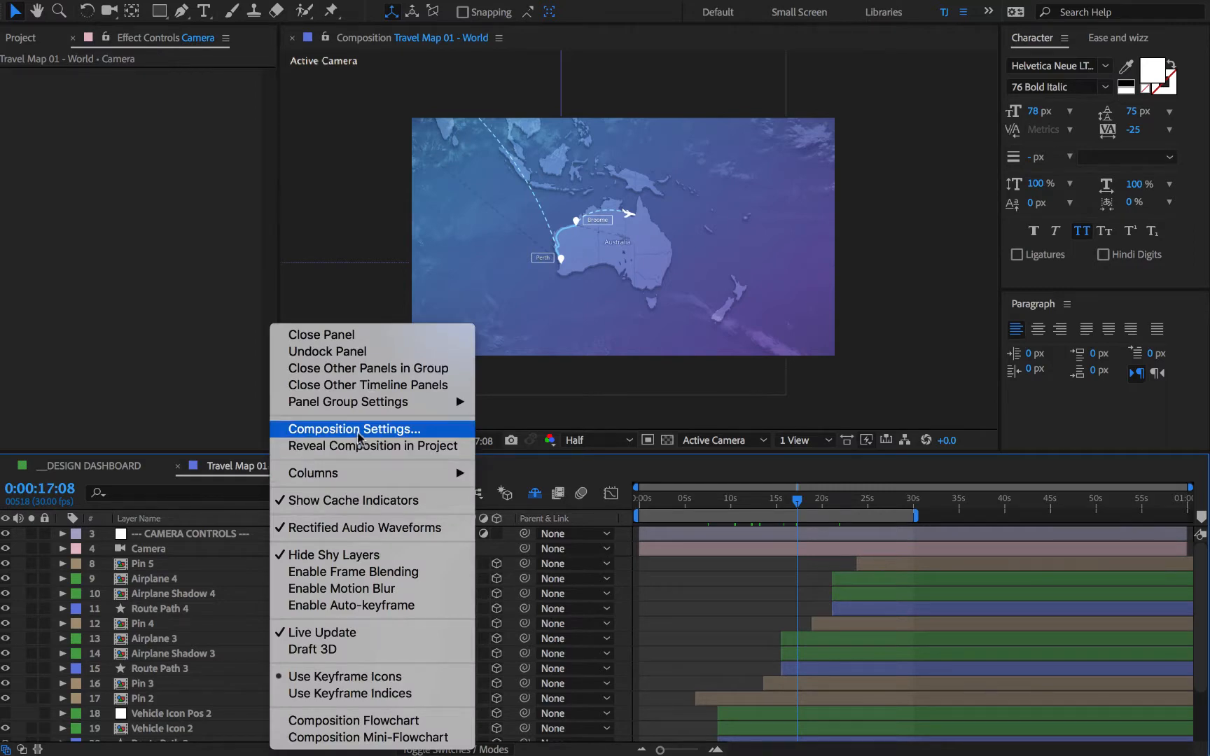
Set the composition size to 1080 wide by 1920 high and confirm.
left_click(353, 429)
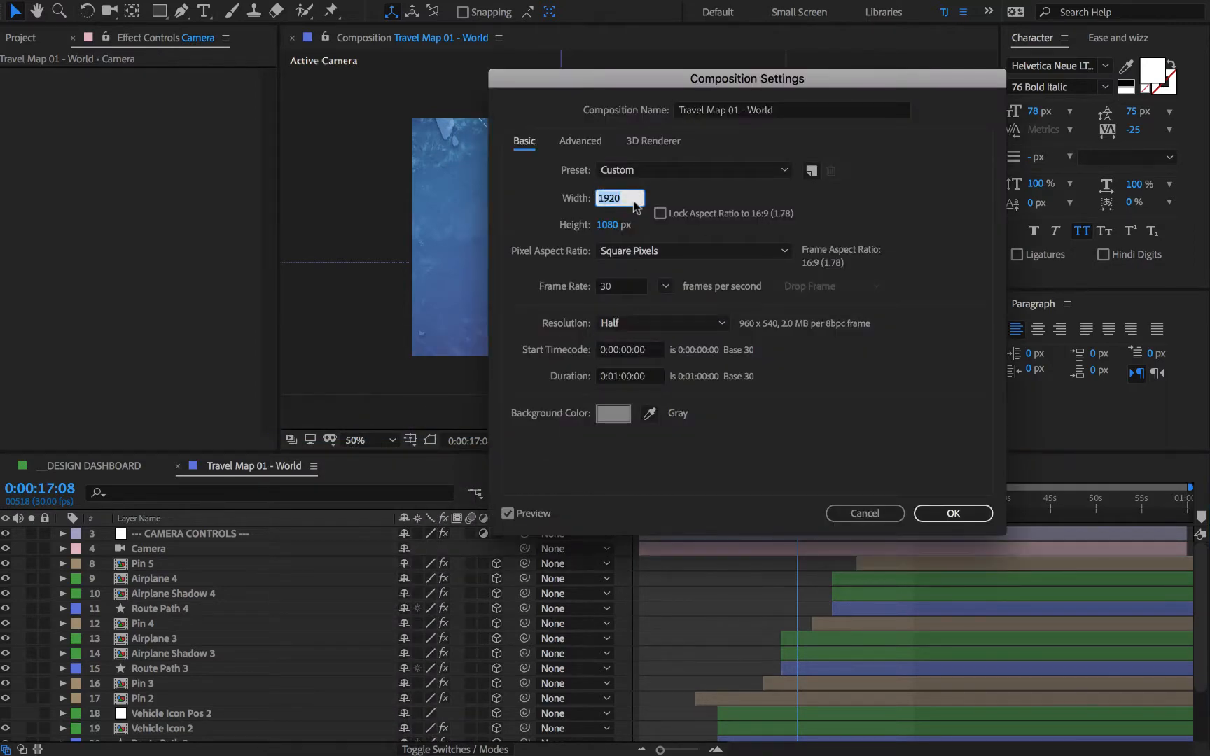
type("1080")
left_click(613, 224)
type("1920")
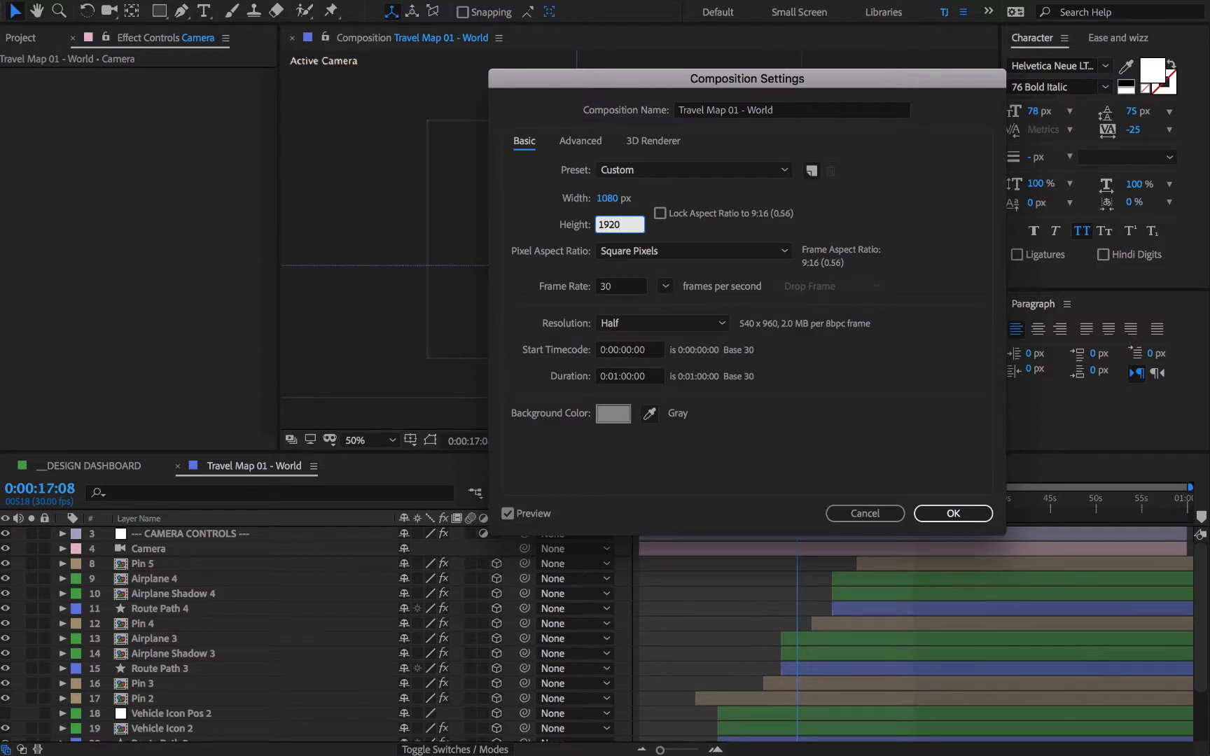
left_click(951, 513)
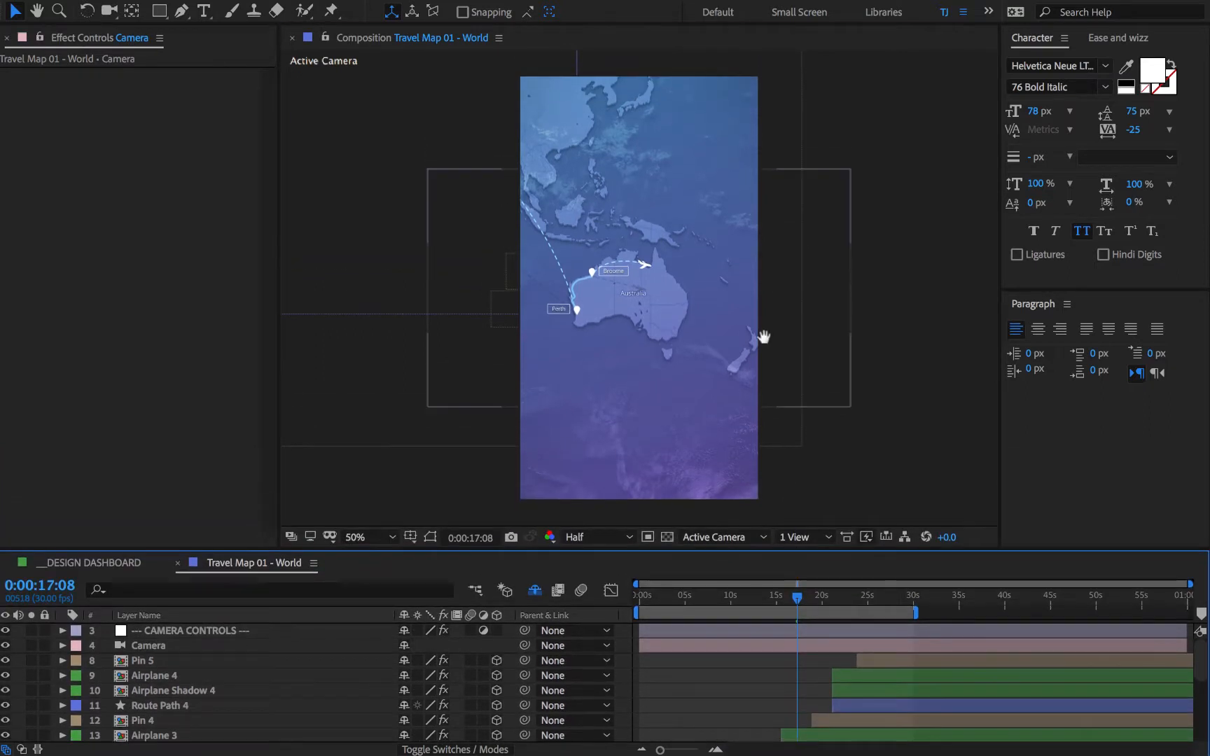
Move the playhead to 0:00:12:08 and select the CAMERA CONTROLS layer to show its effects.
left_click(733, 595)
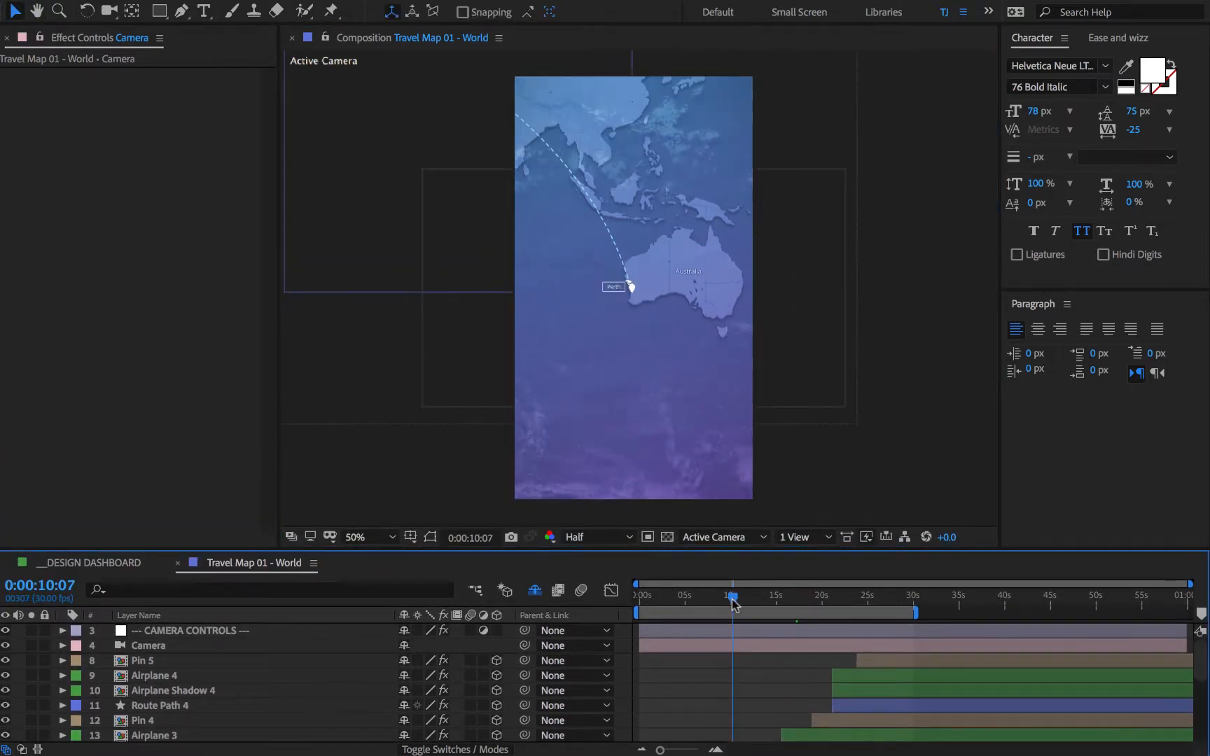
left_click(750, 596)
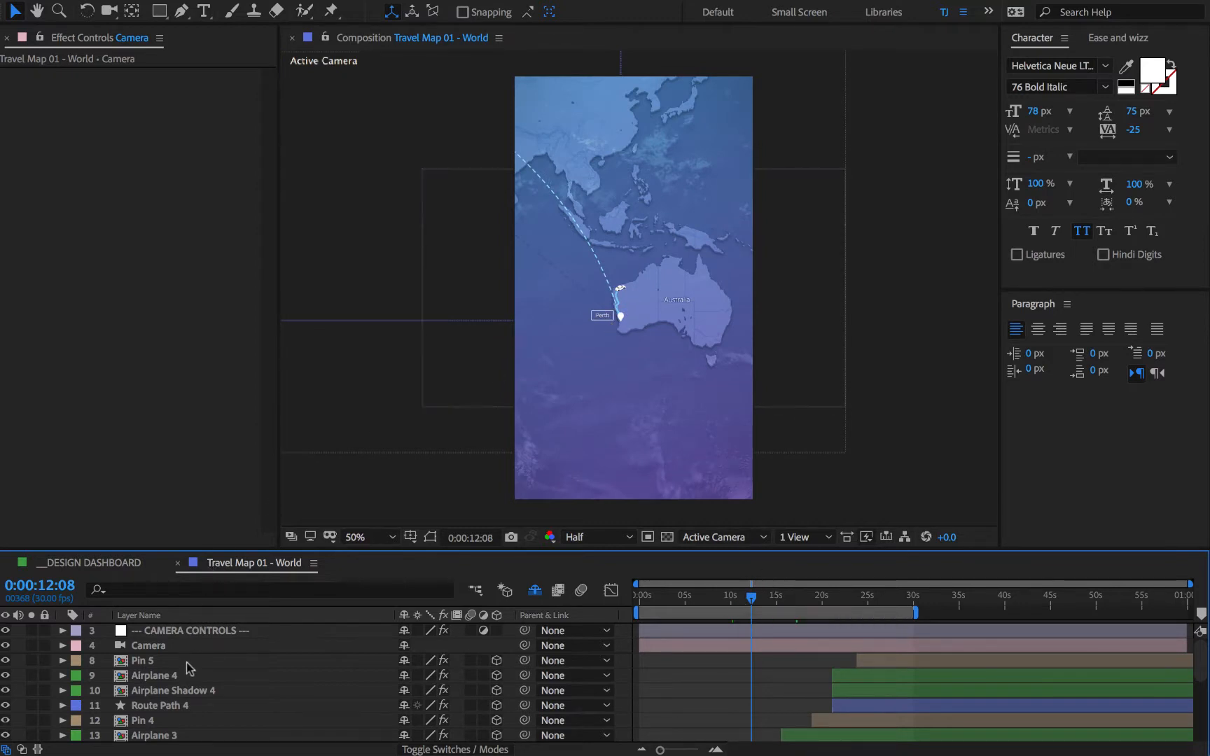
left_click(198, 630)
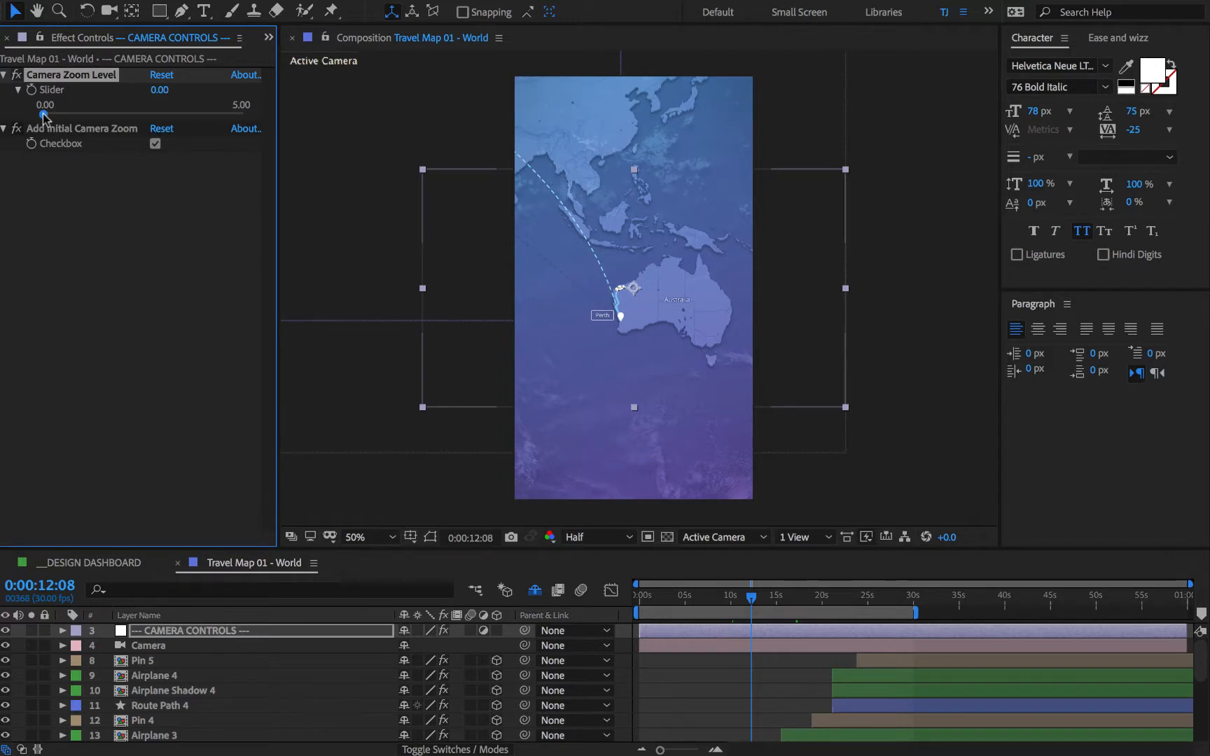
Raise Camera Zoom Level to 5.00 and move the playhead to 0:00:08:00.
left_click_drag(46, 114, 170, 115)
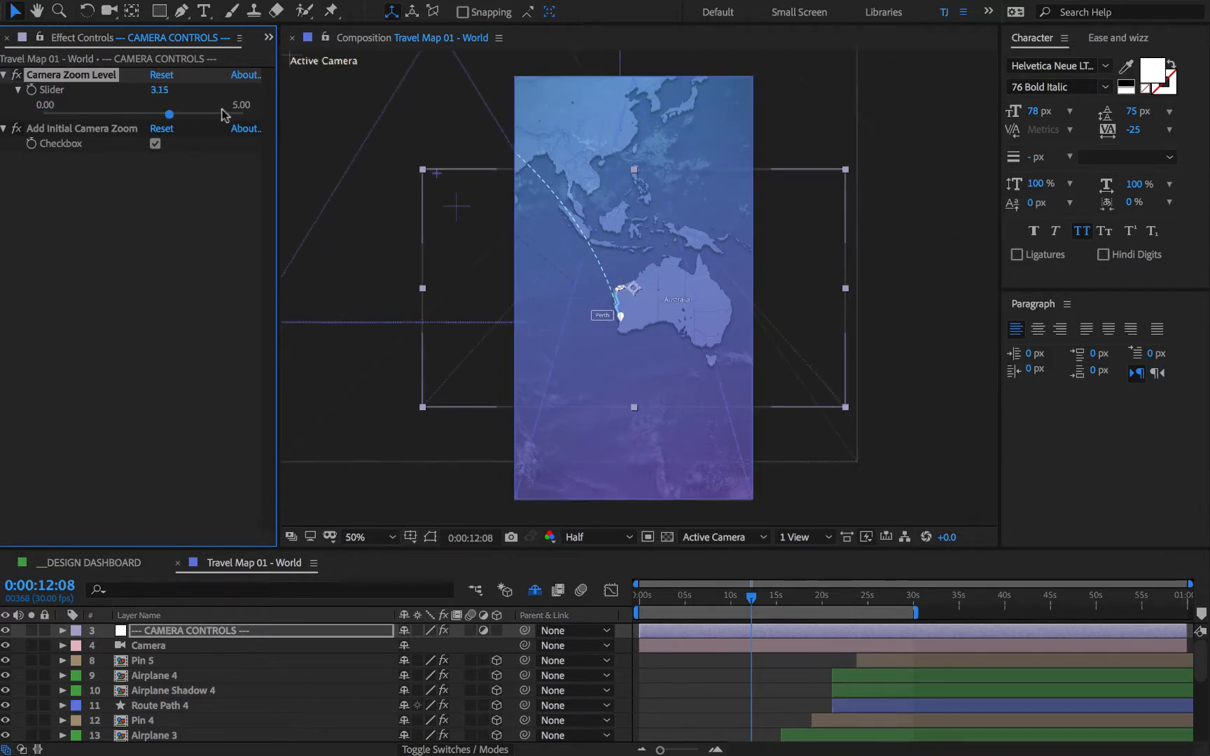
left_click_drag(169, 114, 244, 115)
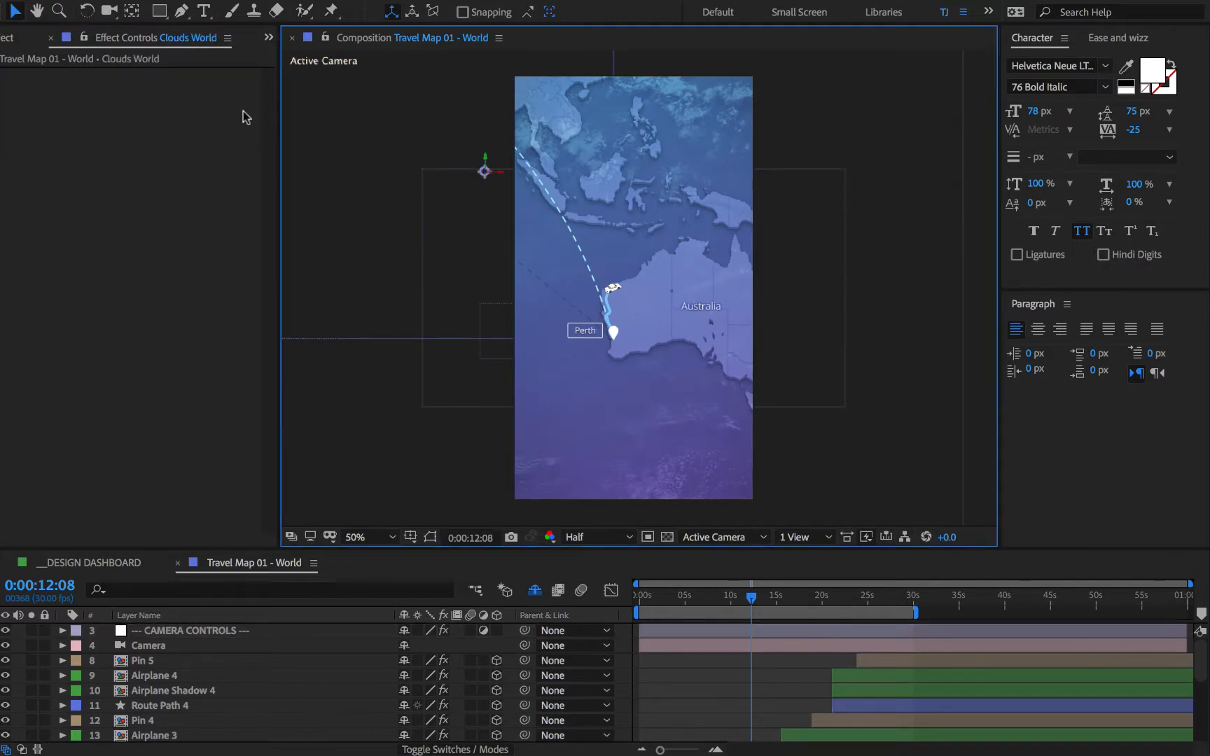
left_click(189, 630)
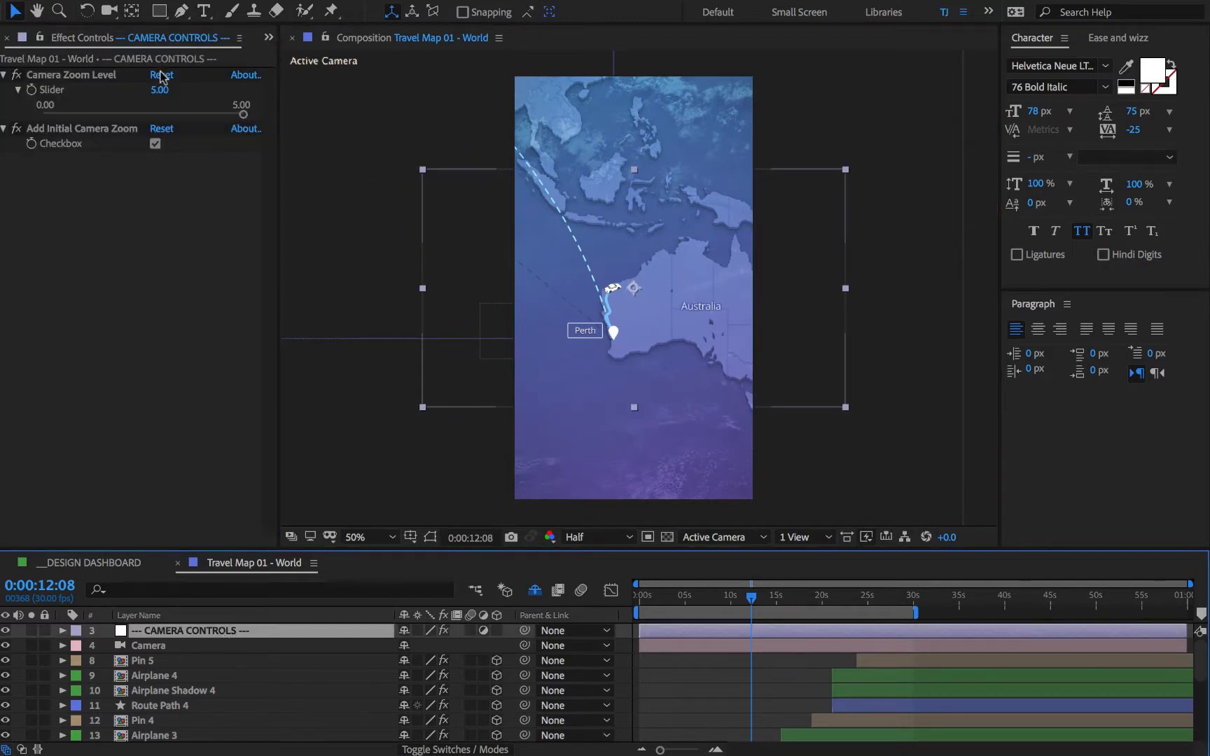
left_click_drag(244, 115, 203, 115)
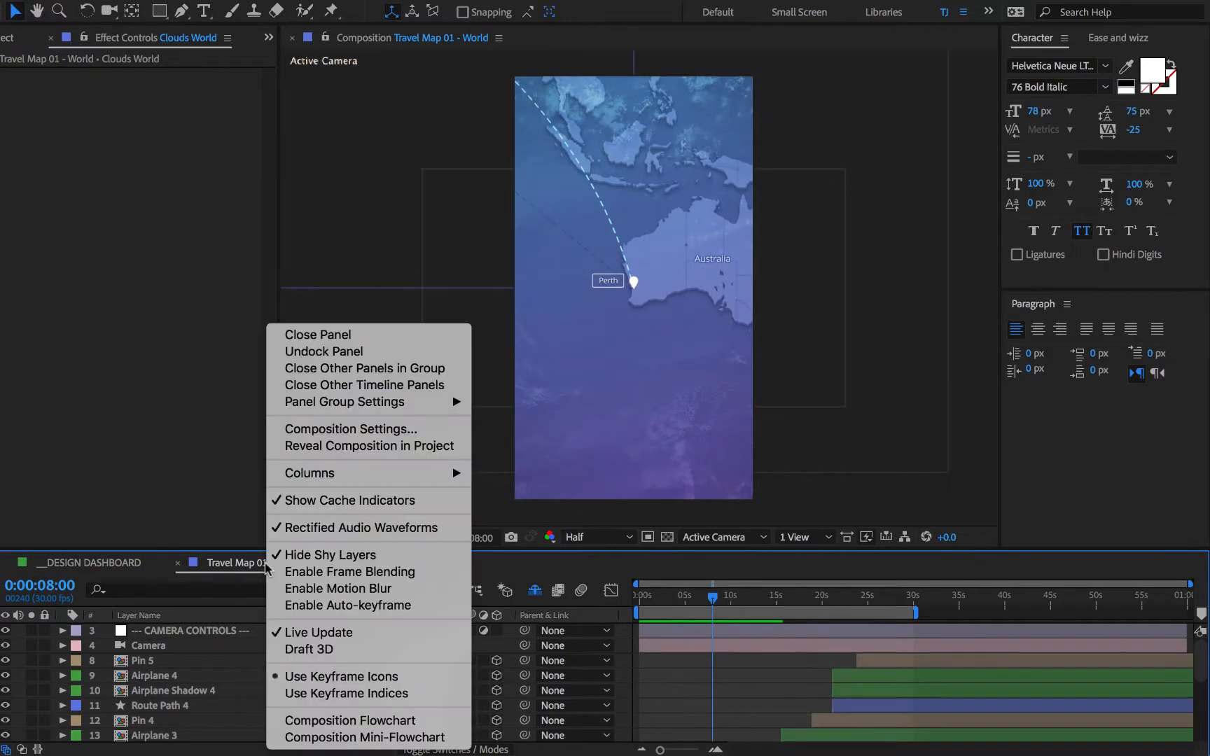
Set the composition size to 3840 wide by 2160 high and confirm.
left_click(350, 428)
type("3840")
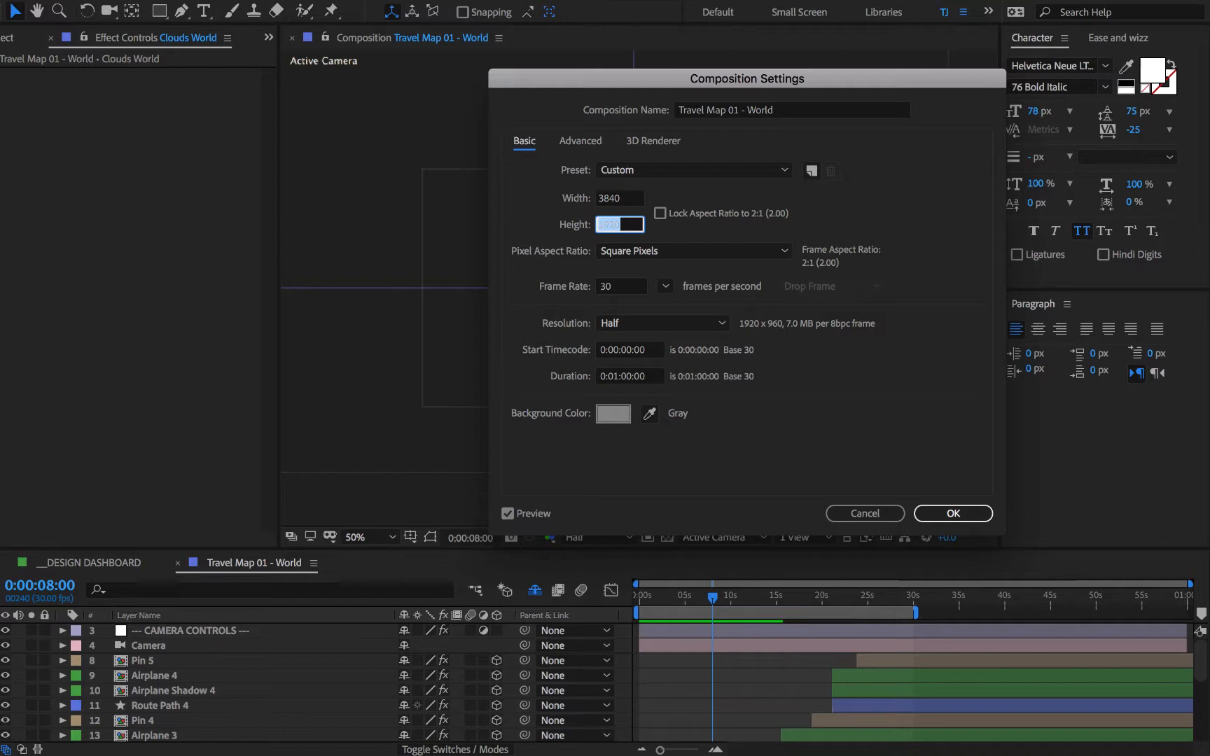
type("2160")
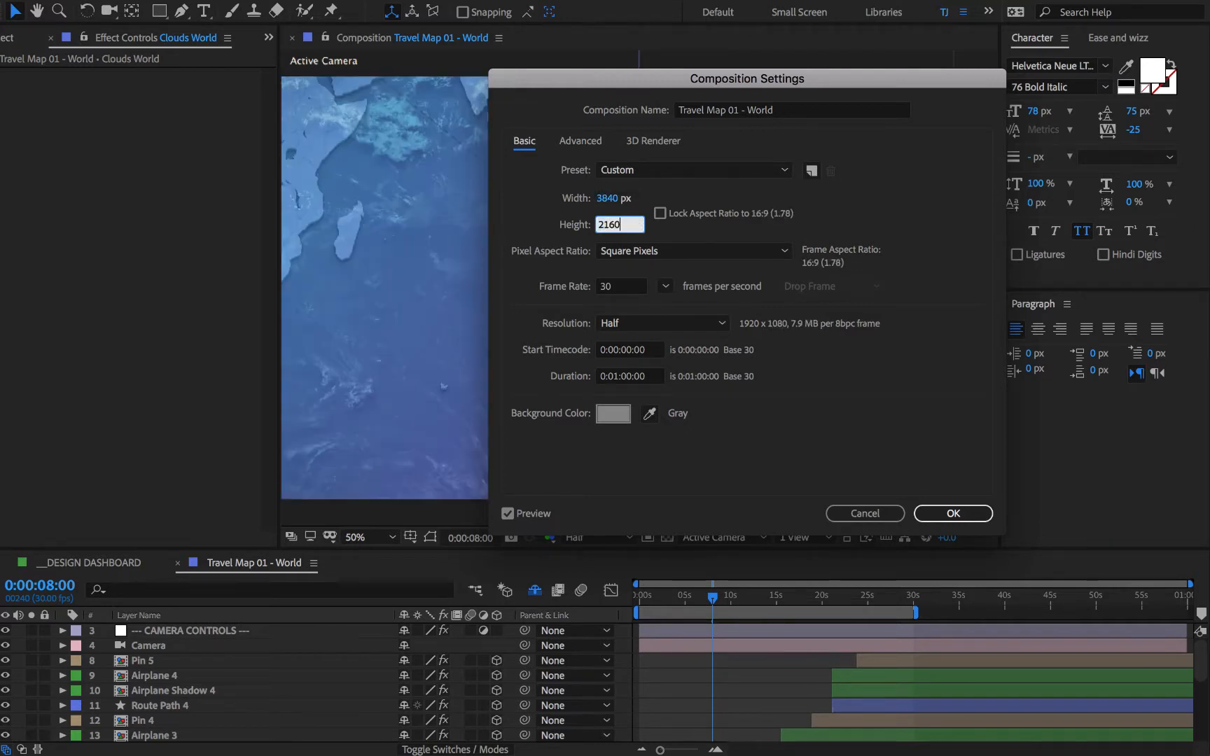
left_click(952, 513)
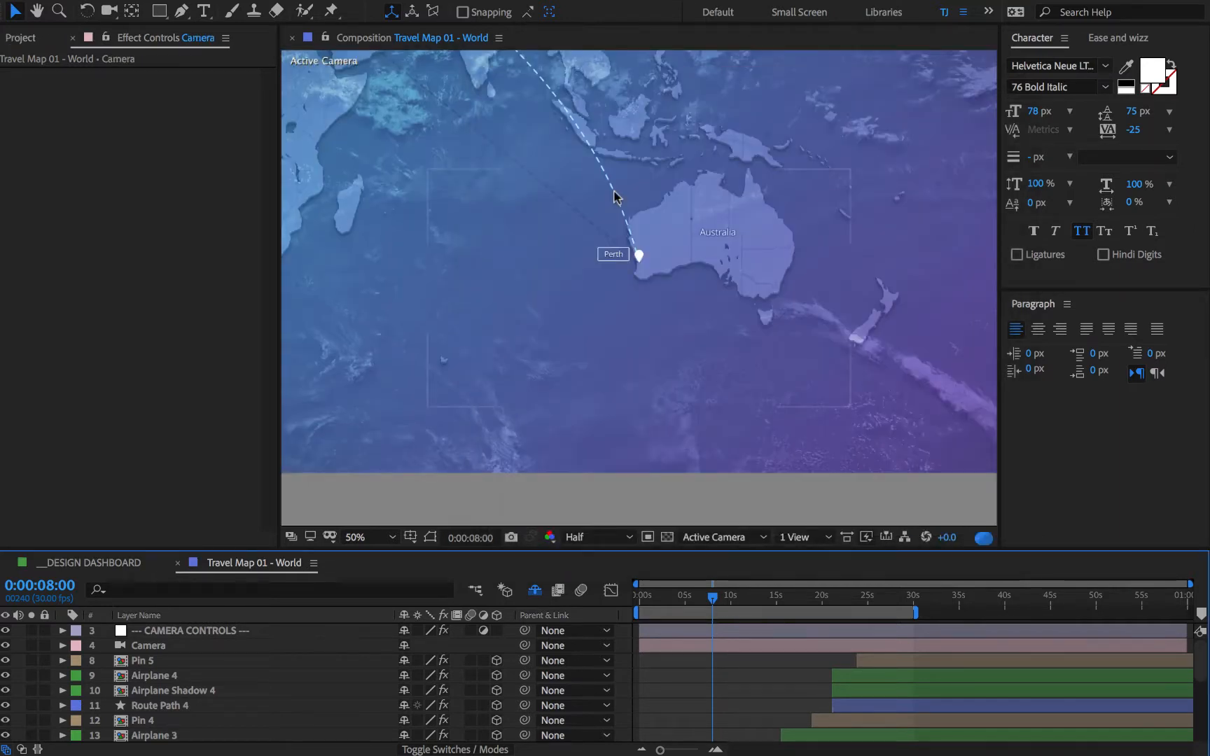
Set Camera Zoom Level to 5.00 on CAMERA CONTROLS, view at 50%, and check the frame near 4 seconds.
left_click(201, 630)
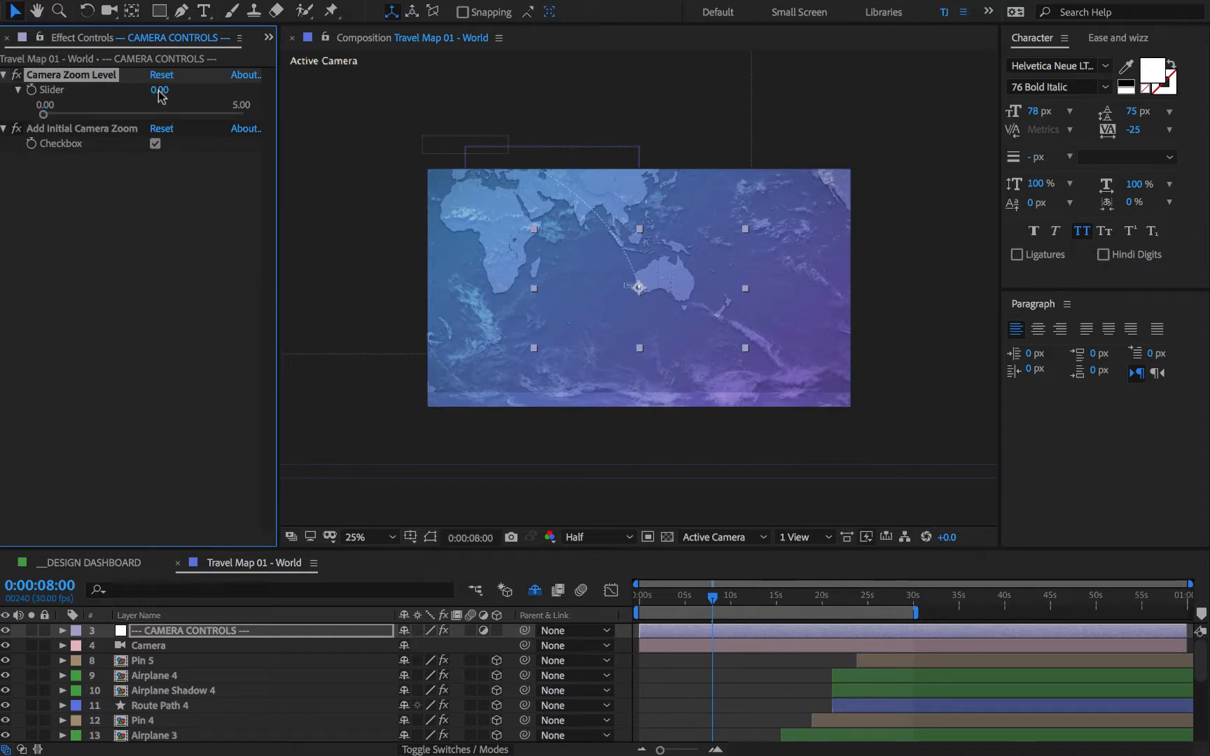
left_click_drag(44, 115, 244, 115)
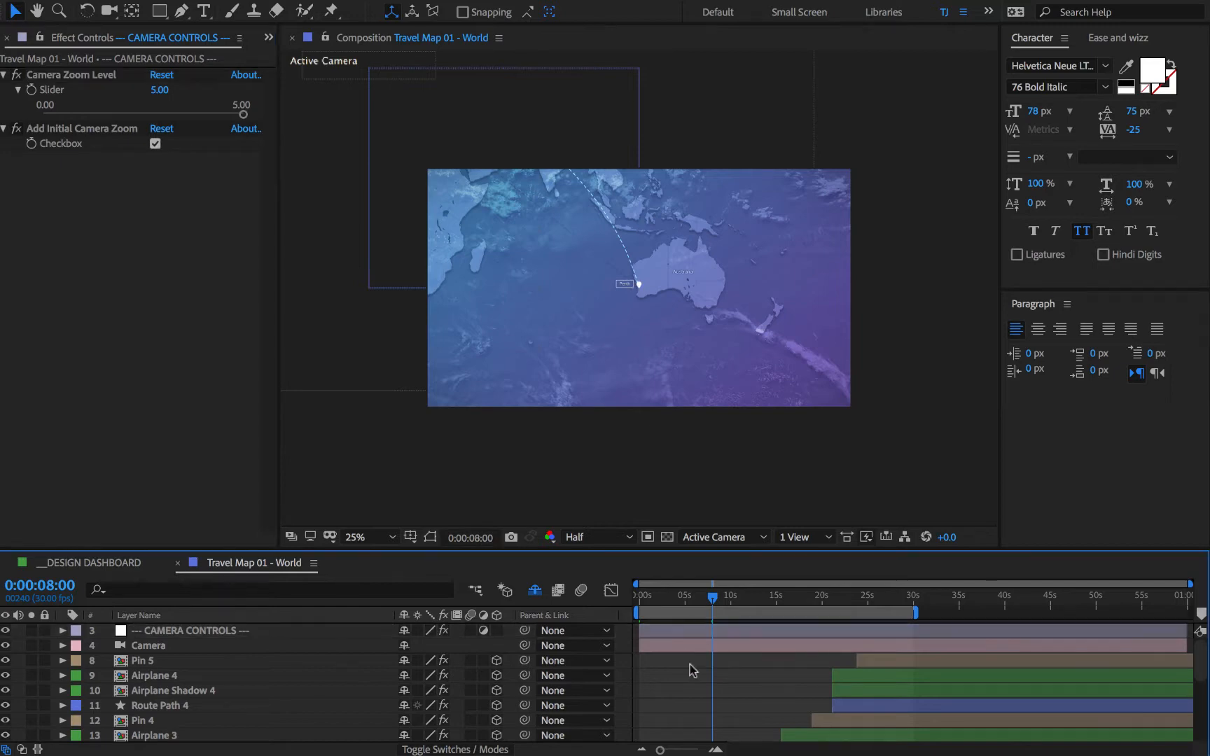
left_click(353, 538)
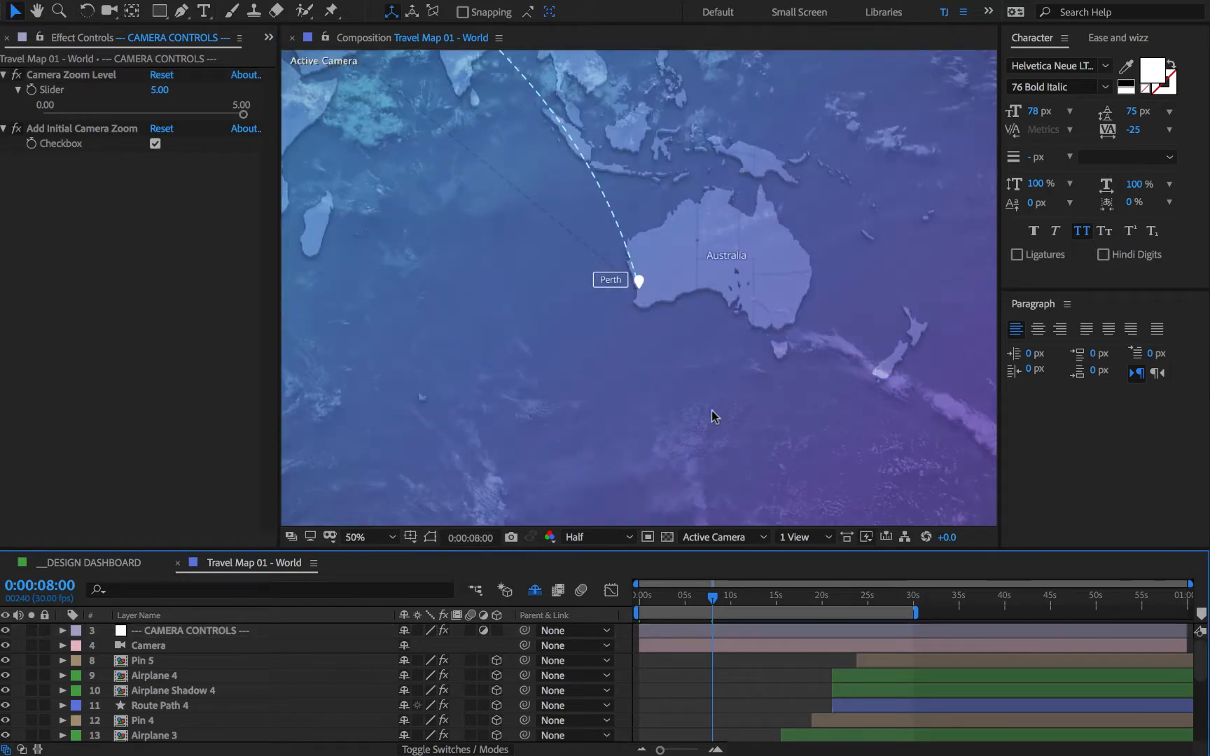
left_click(678, 595)
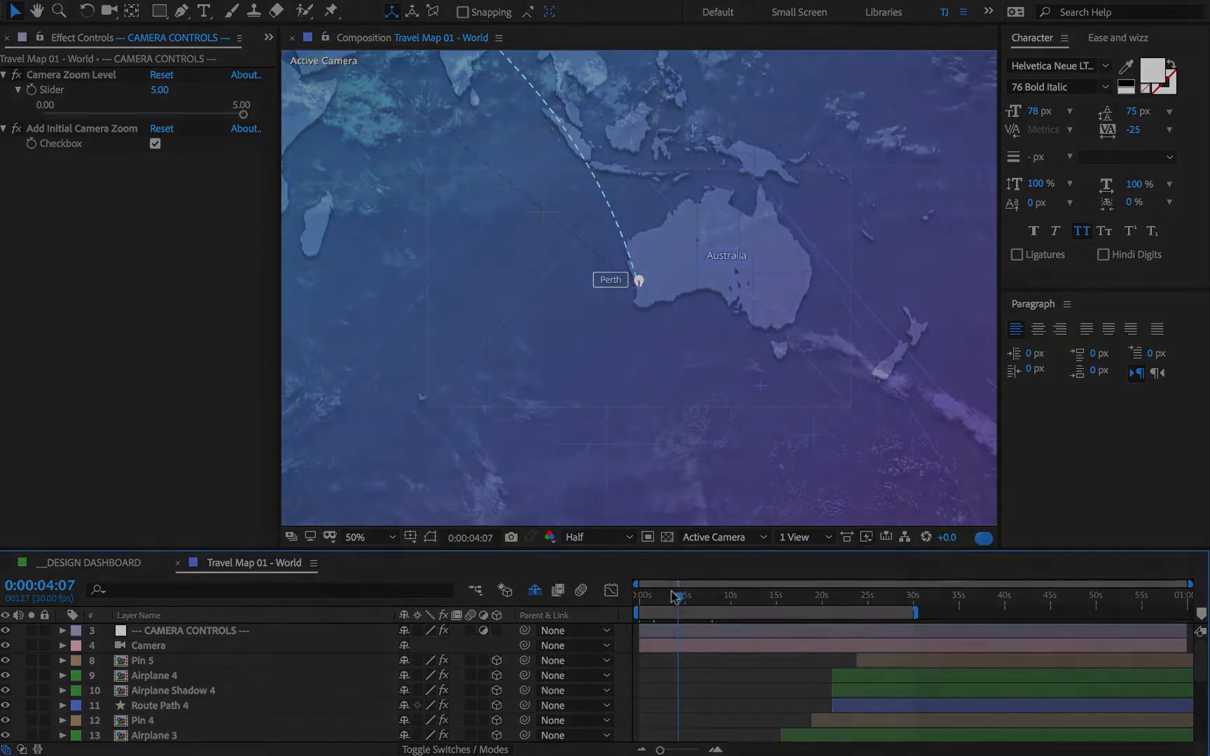